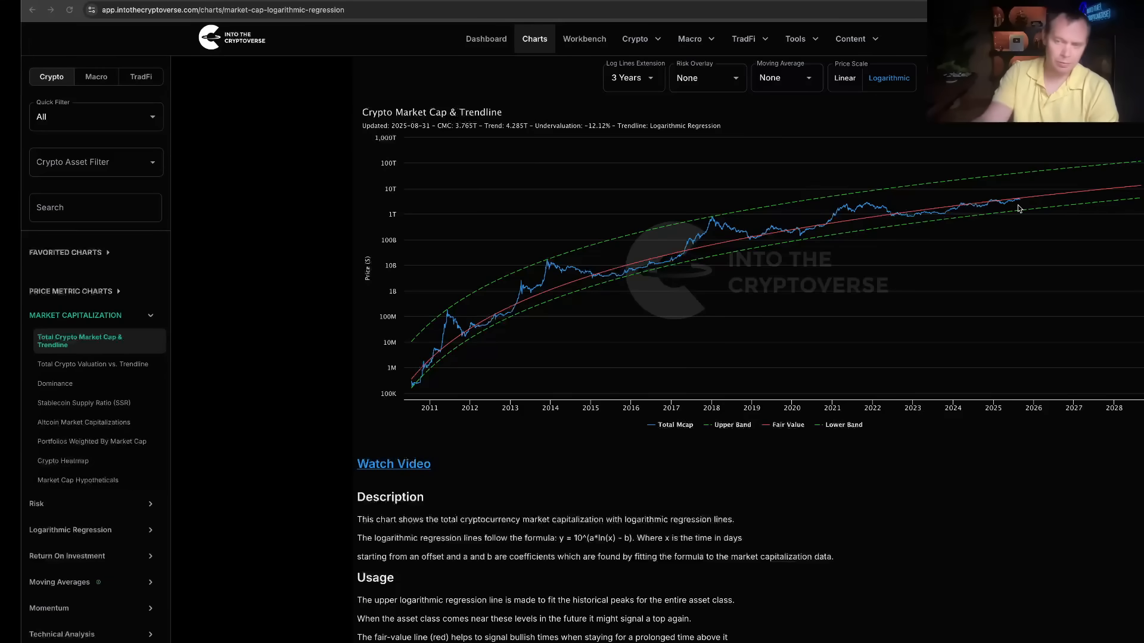
mouse_move(1018, 199)
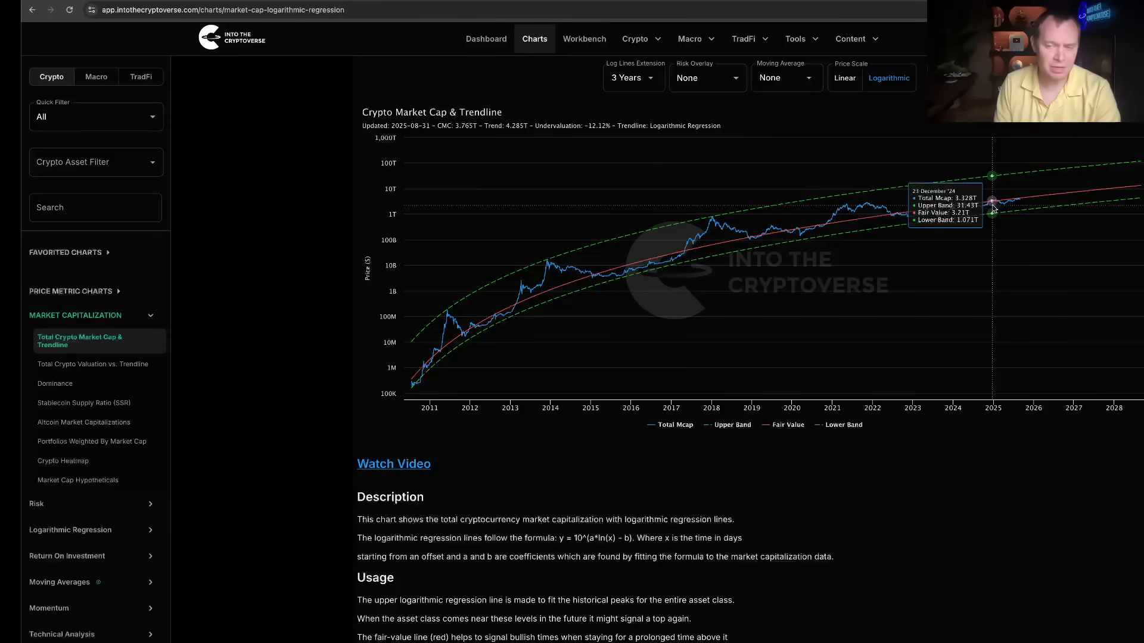
mouse_move(938, 203)
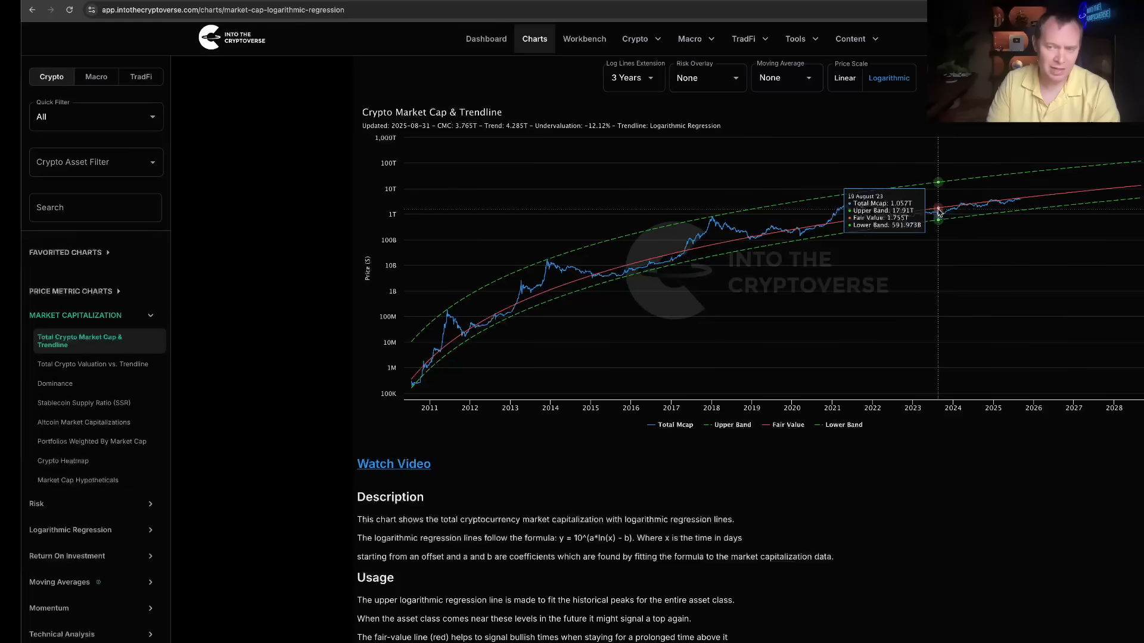
mouse_move(1034, 202)
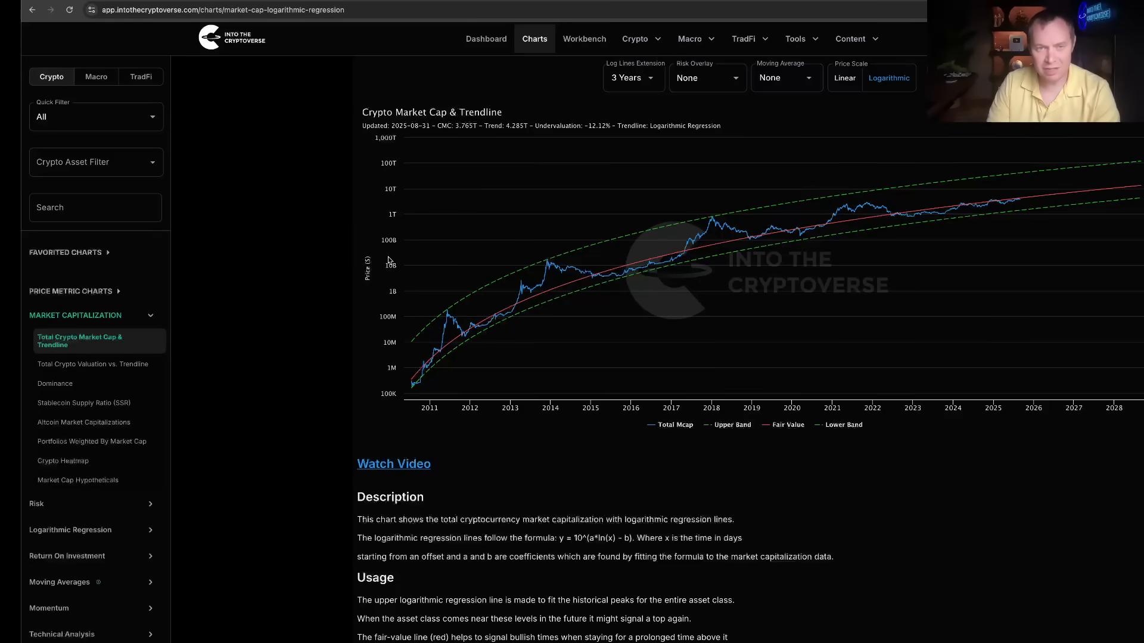
mouse_move(589, 281)
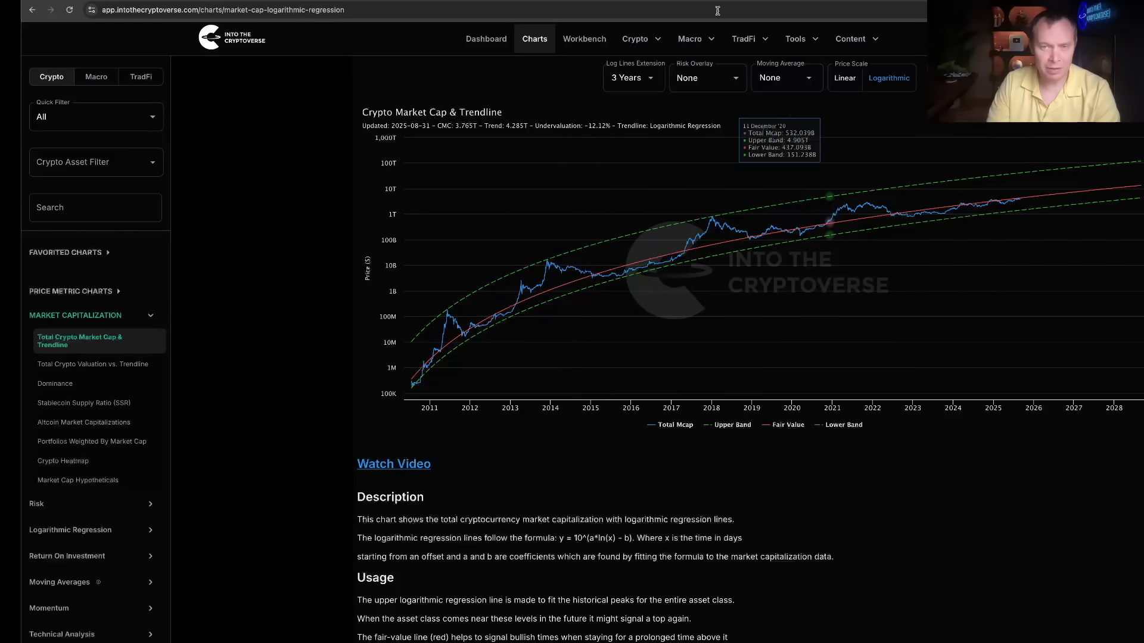
Show the Total Crypto Valuation vs. Trendline chart, latest valuation 87.88% below fair value
left_click(93, 365)
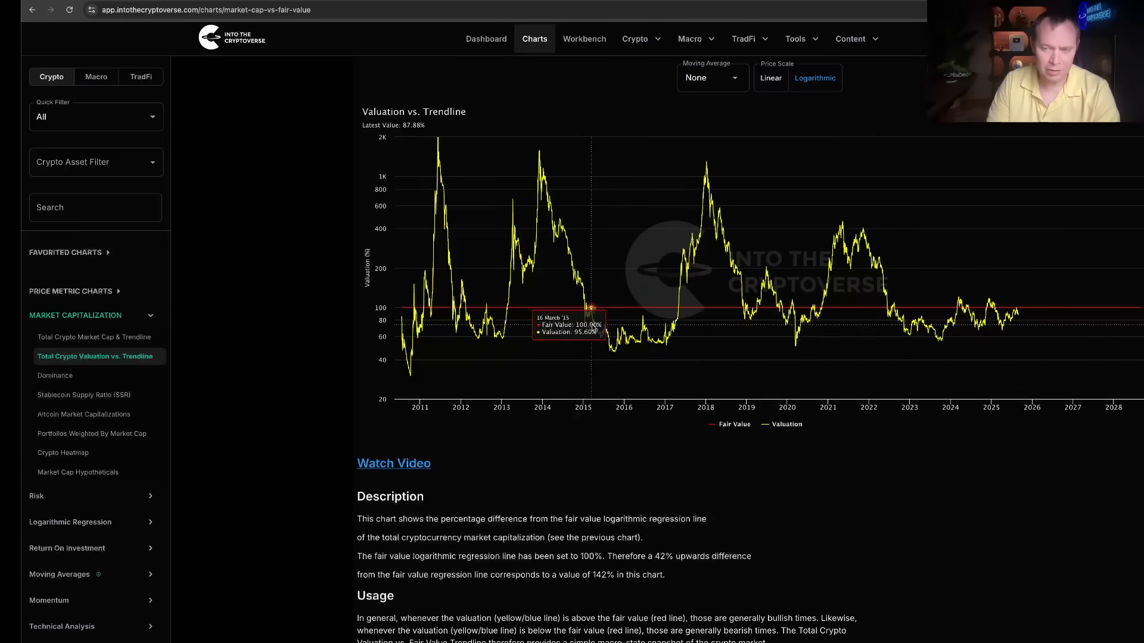
mouse_move(1106, 309)
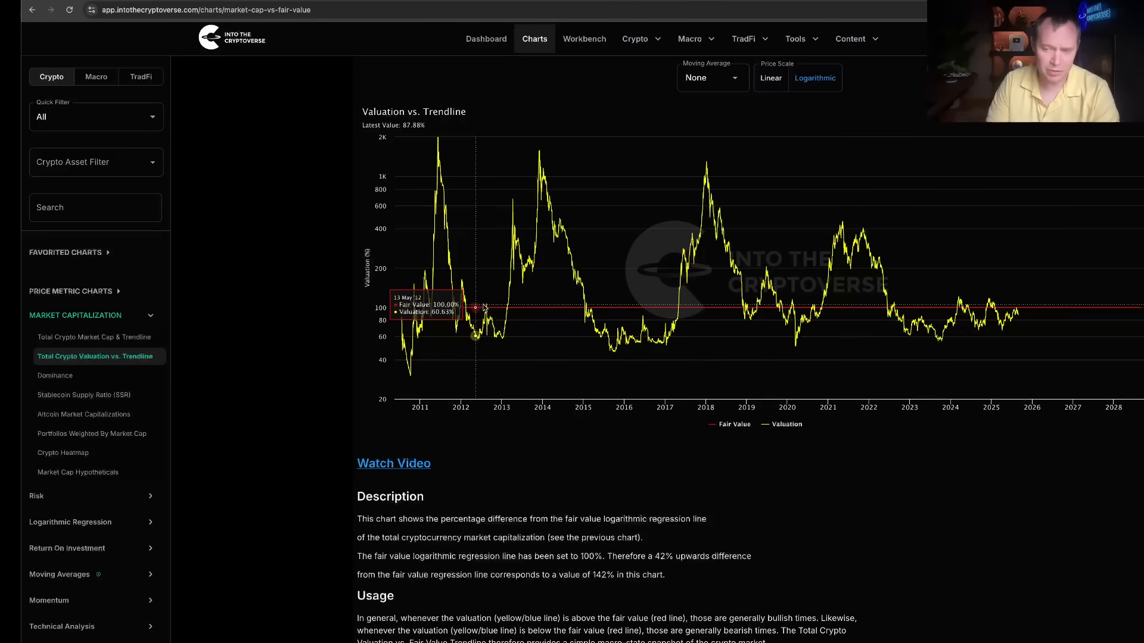
mouse_move(1029, 307)
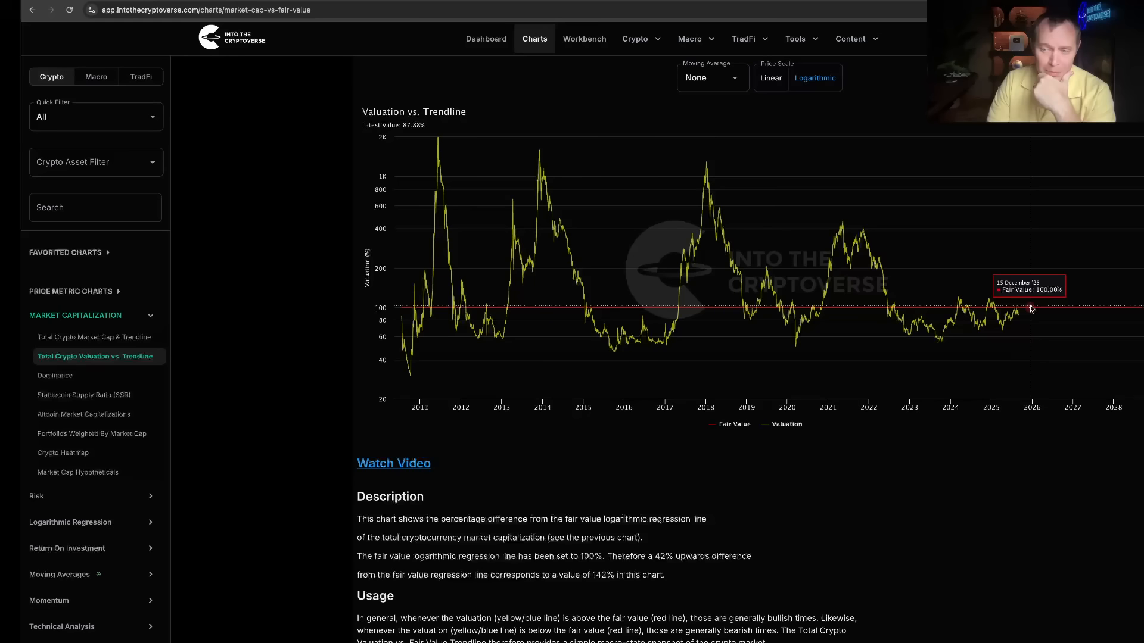
mouse_move(1025, 304)
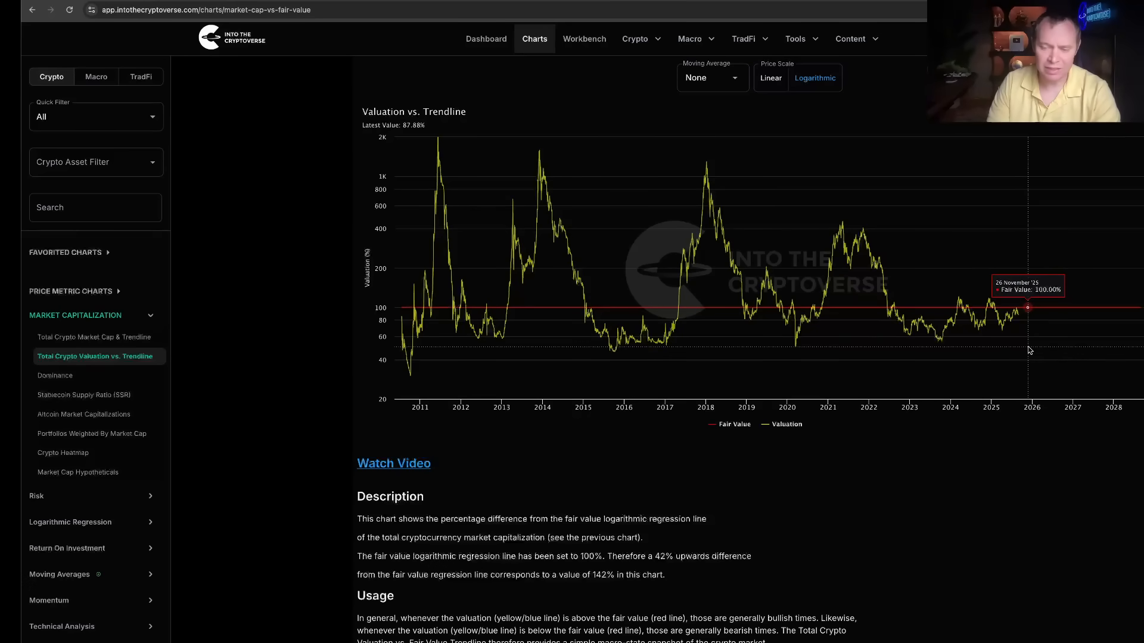
mouse_move(1010, 326)
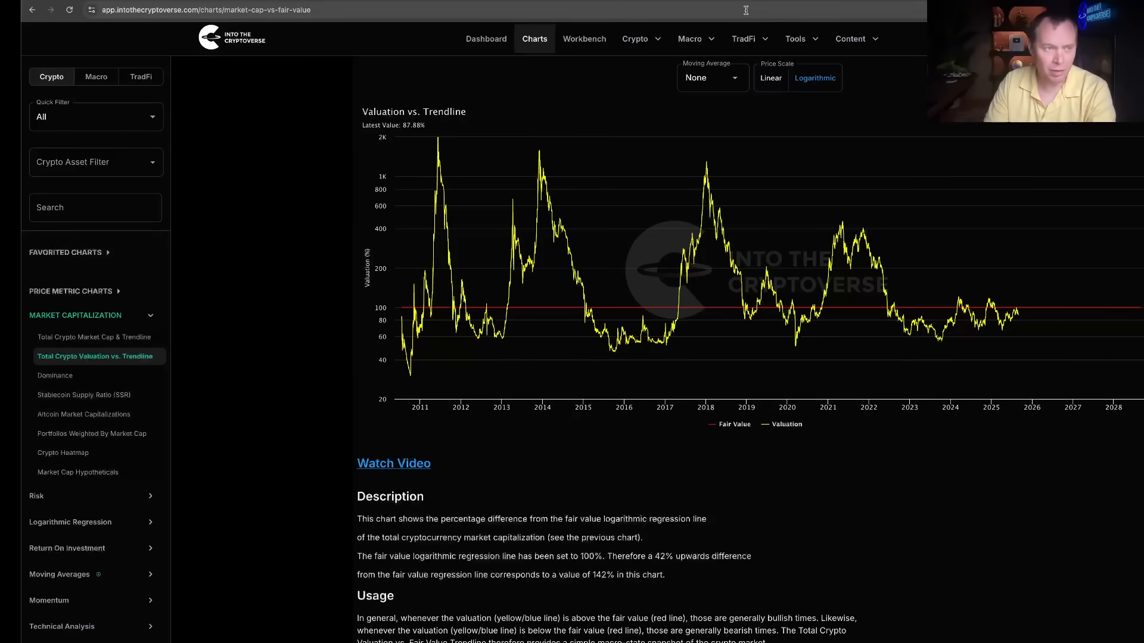
mouse_move(631, 124)
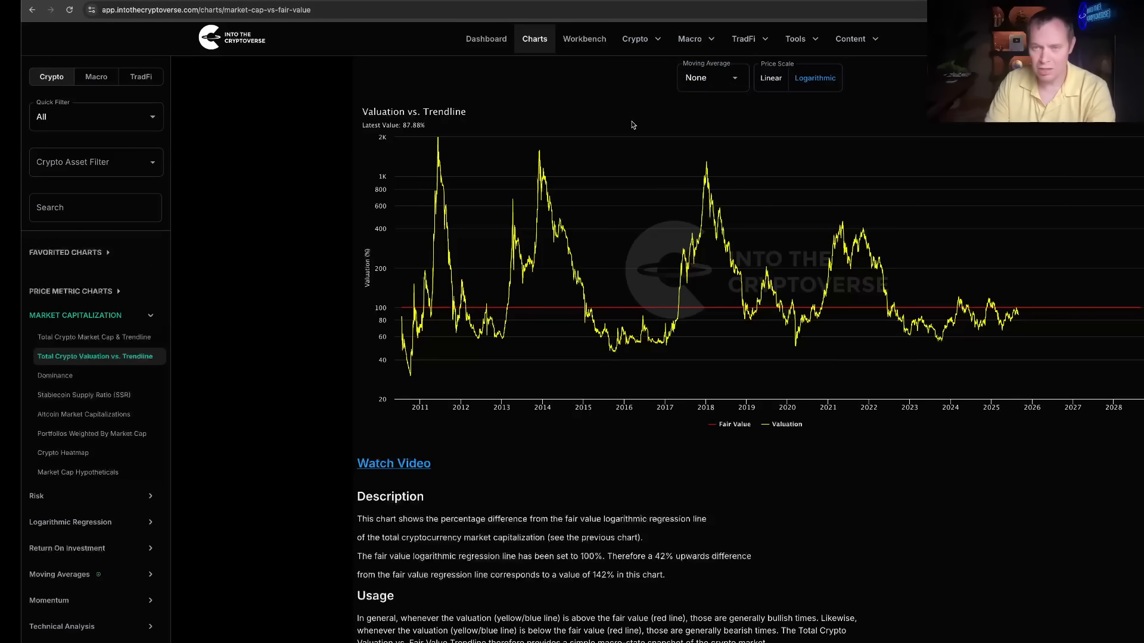